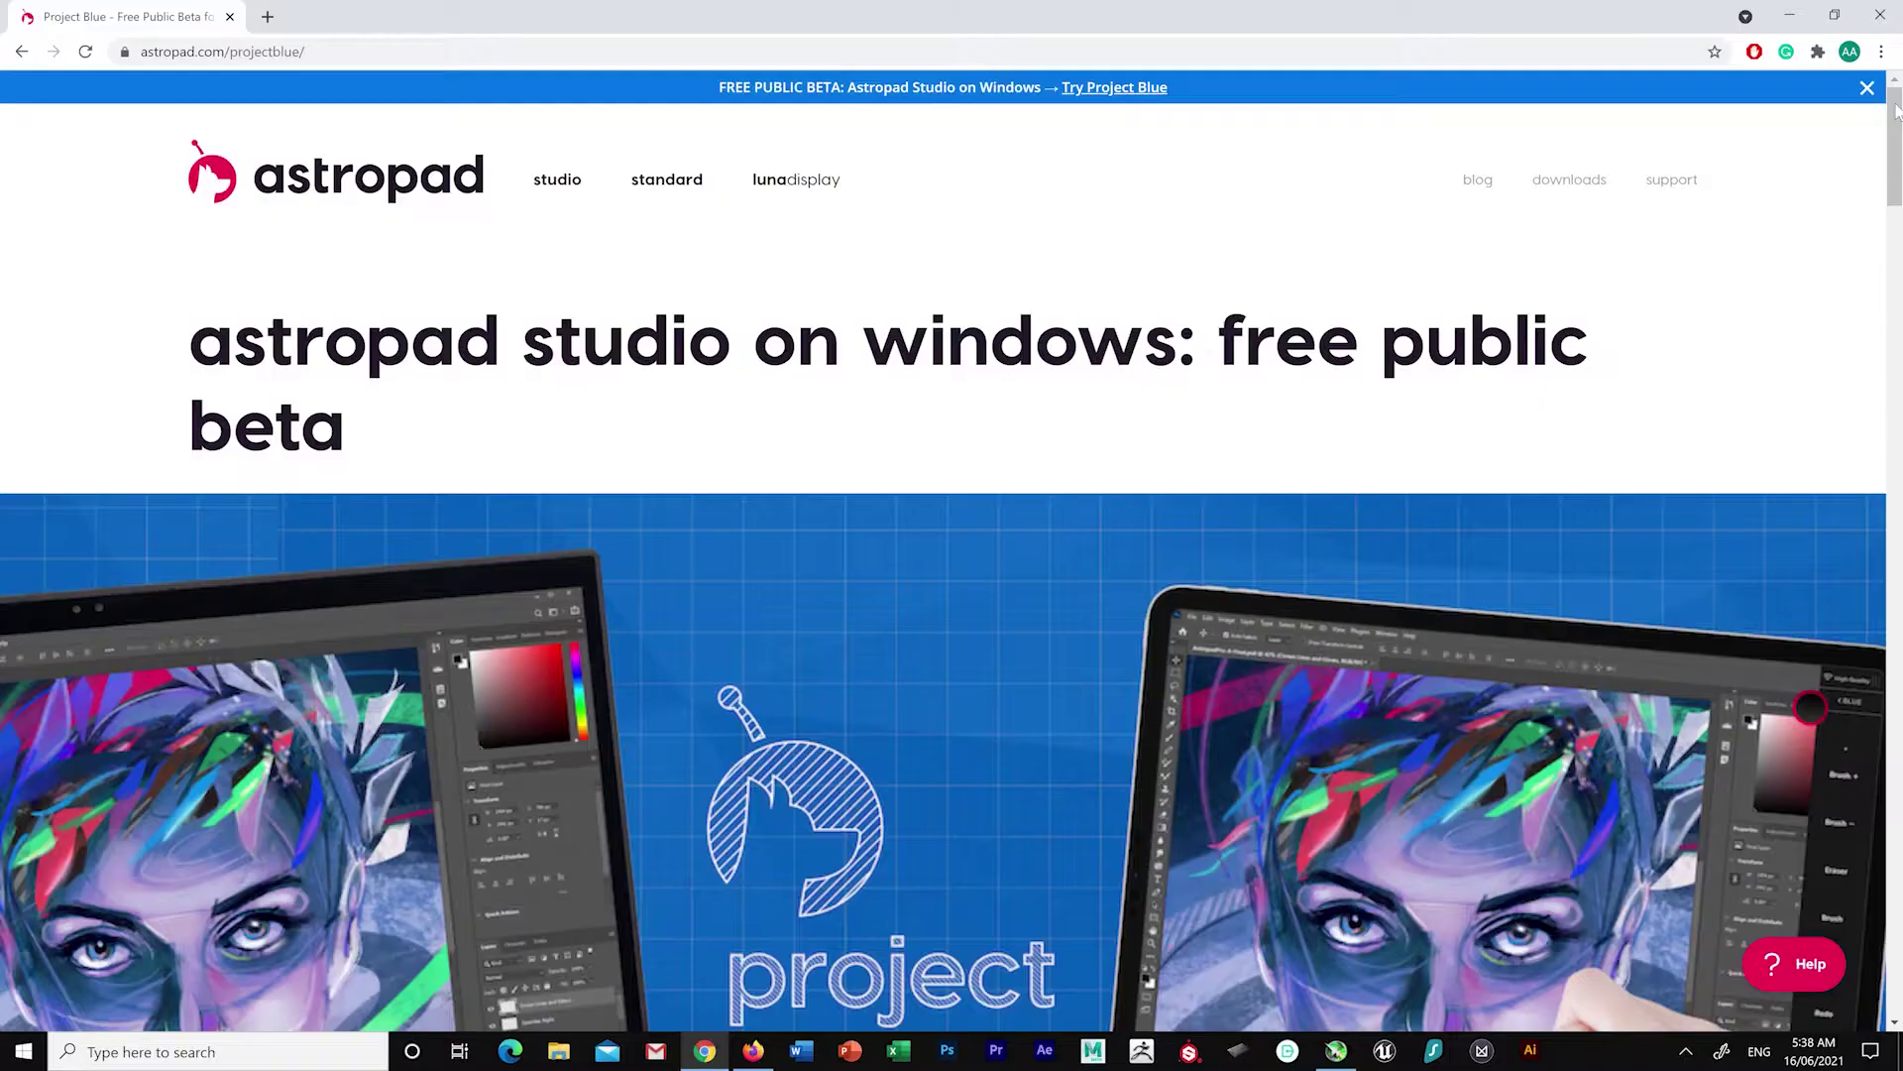
scroll(down, 3)
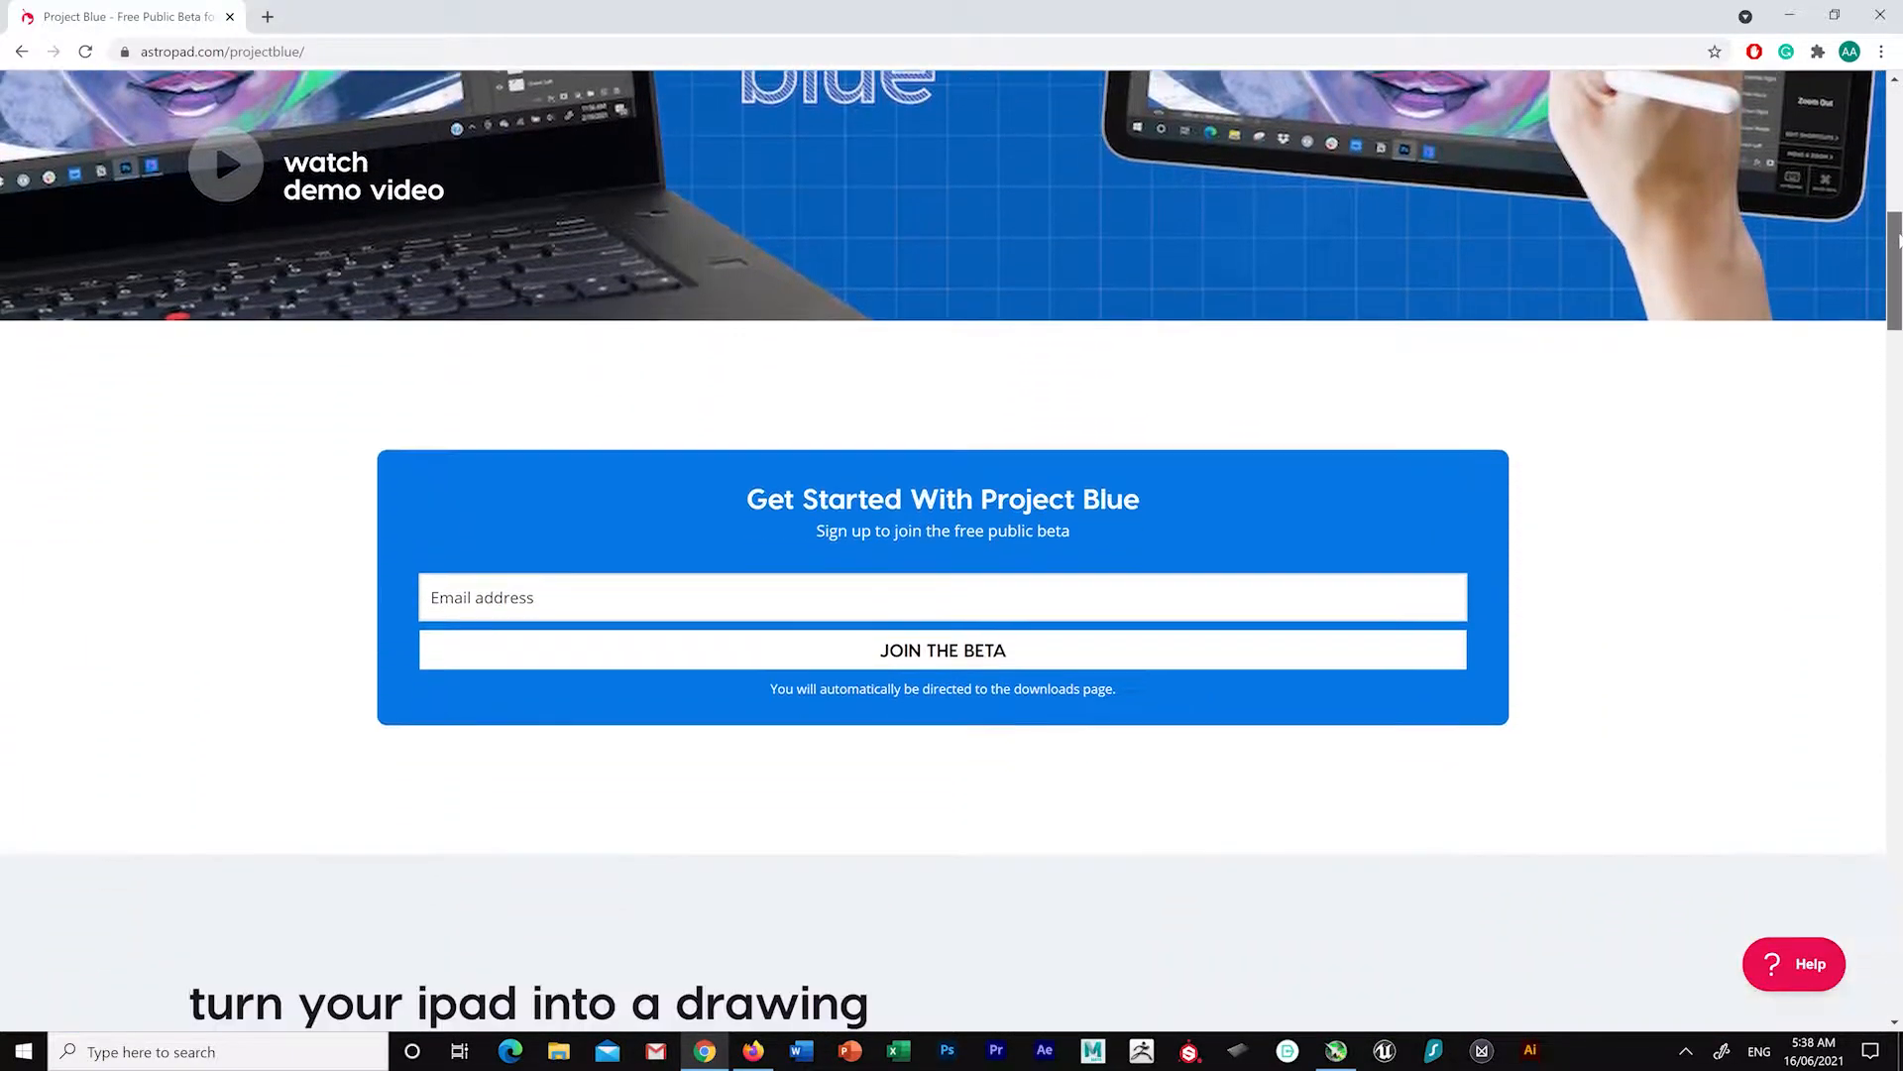
scroll(down, 3)
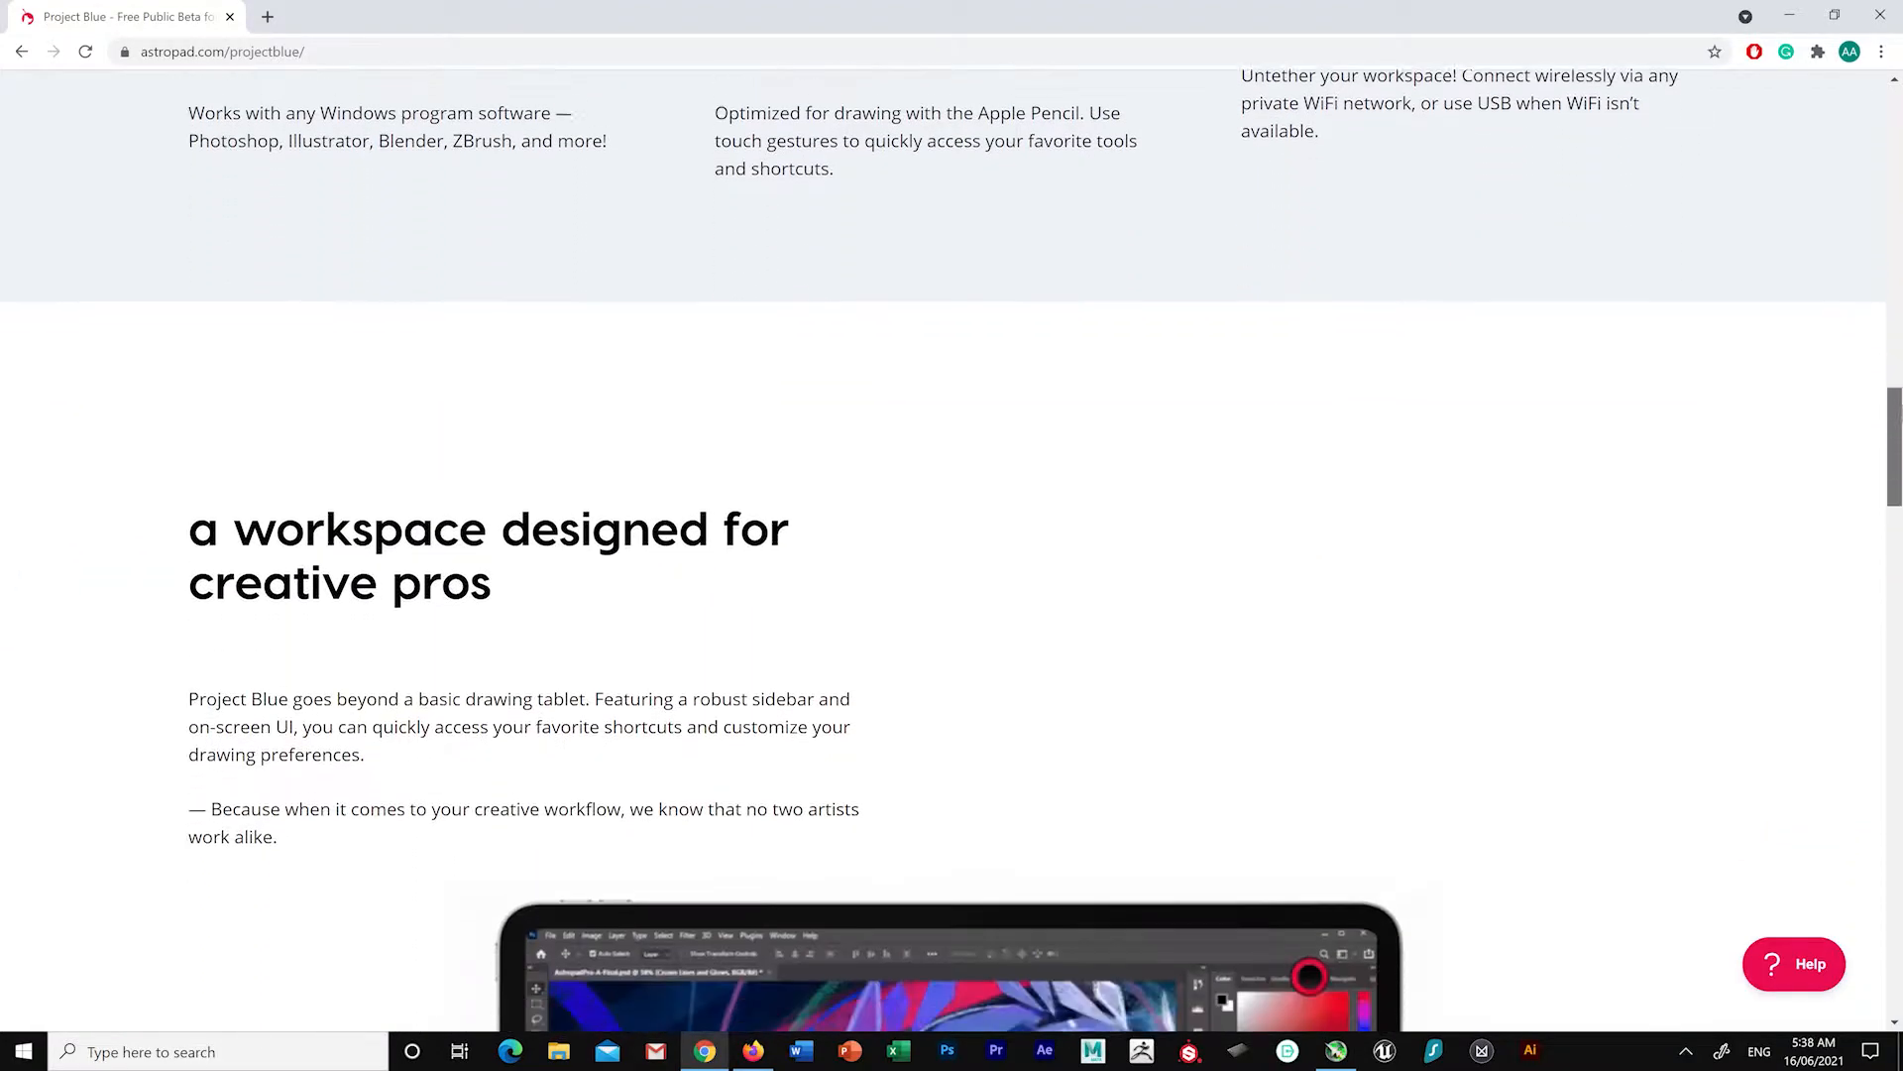
scroll(down, 3)
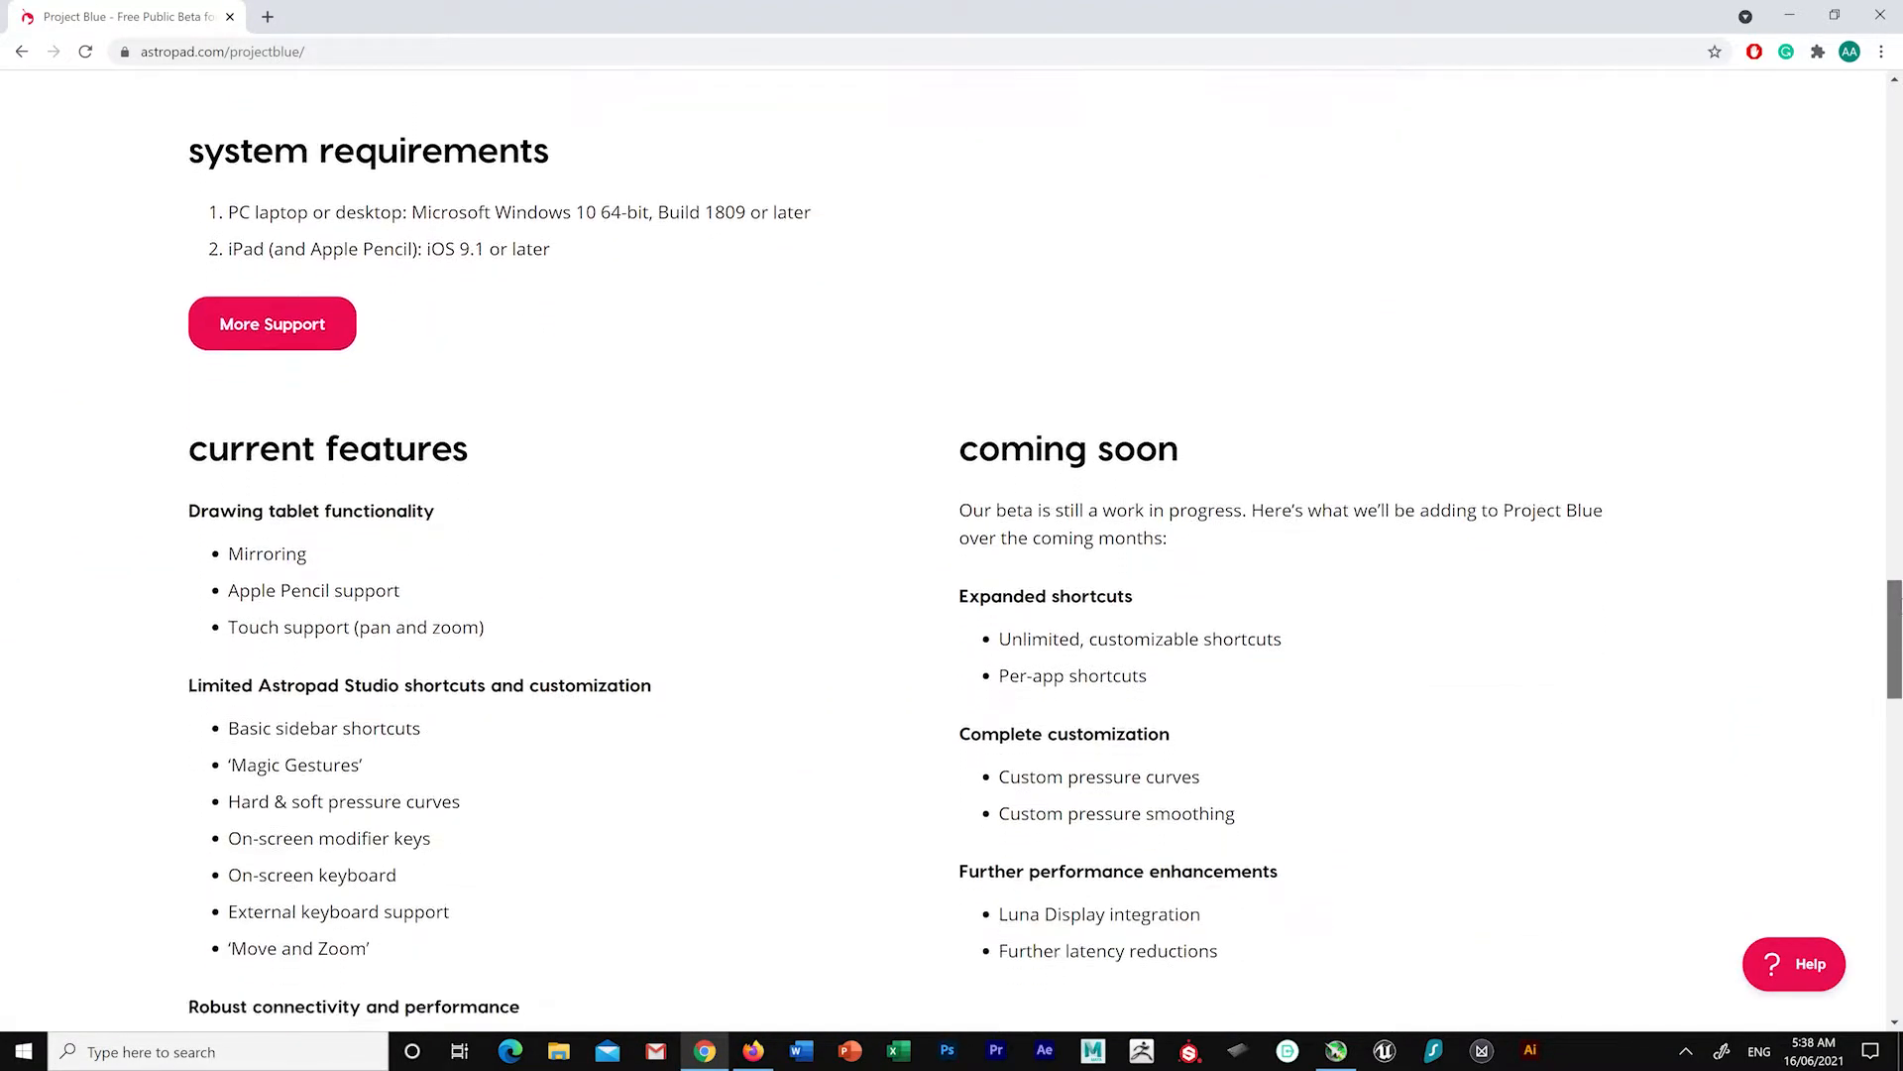